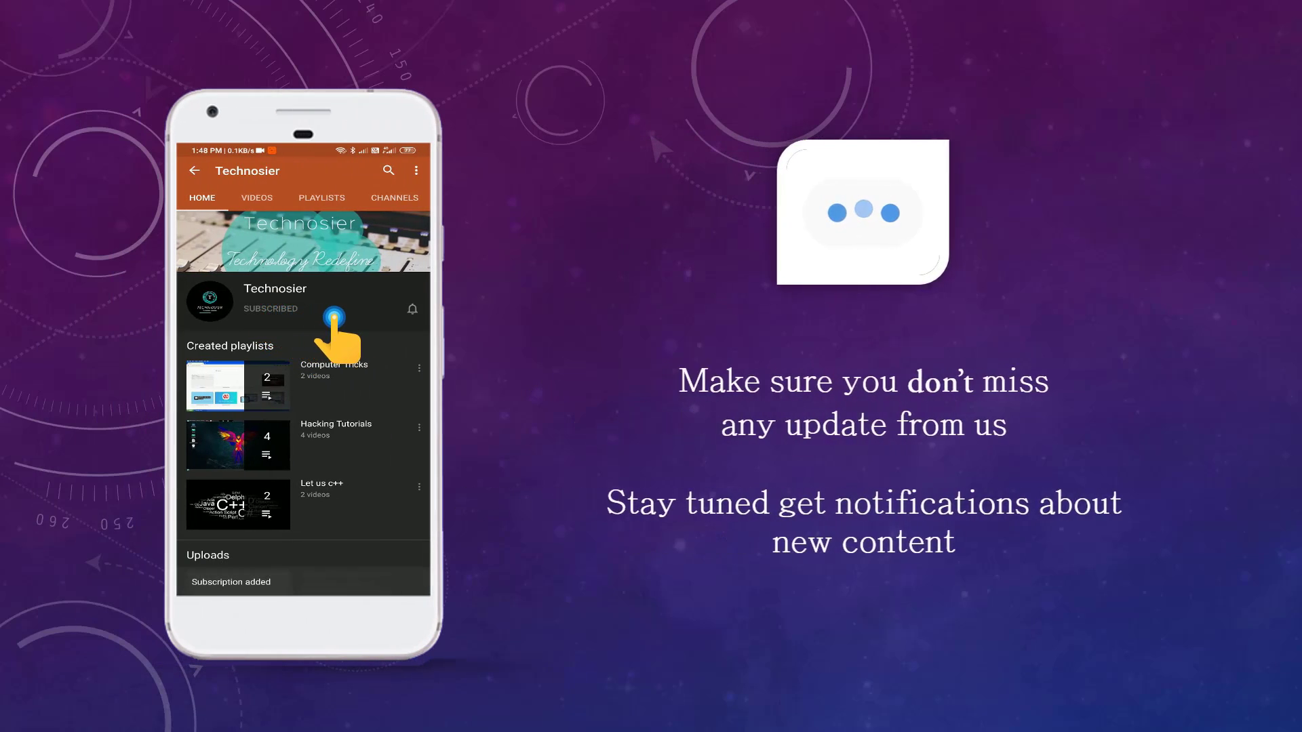
# Bring the end of the data types table and the empty code cell into view
pyautogui.click(412, 309)
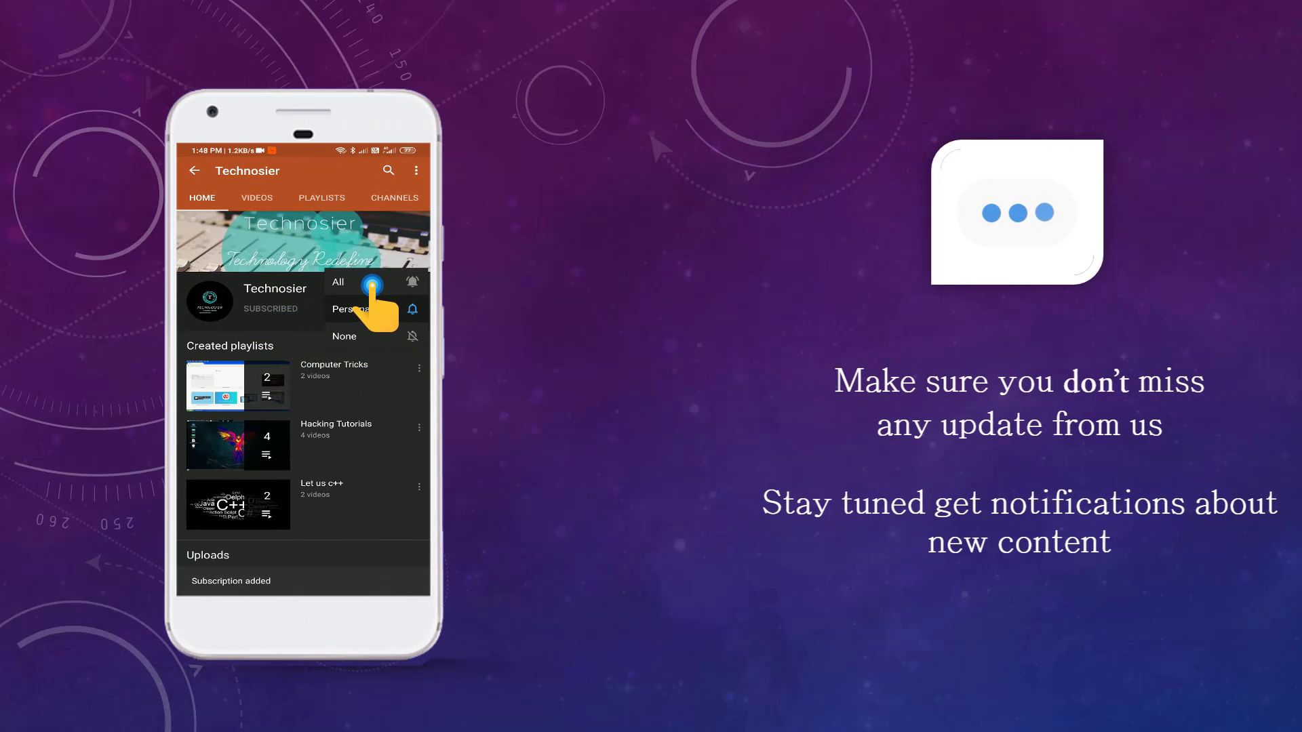
pyautogui.click(337, 282)
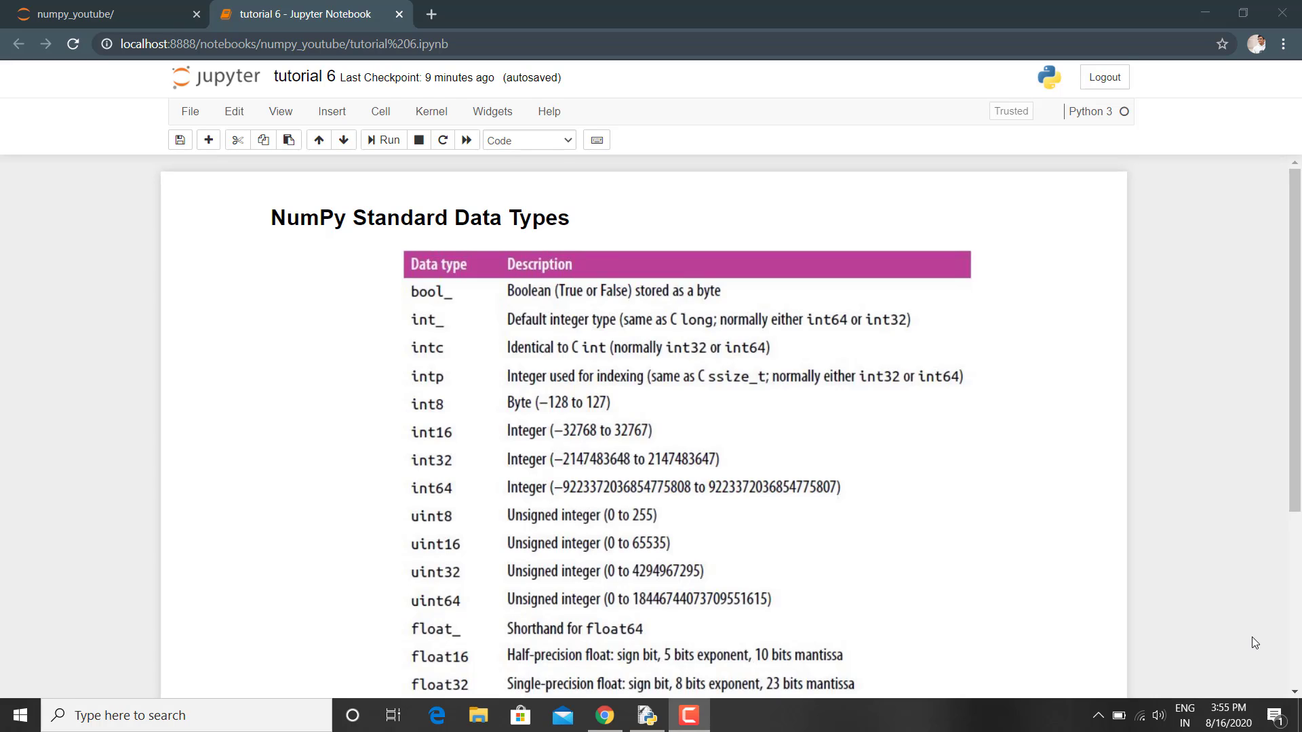
pyautogui.moveTo(813, 527)
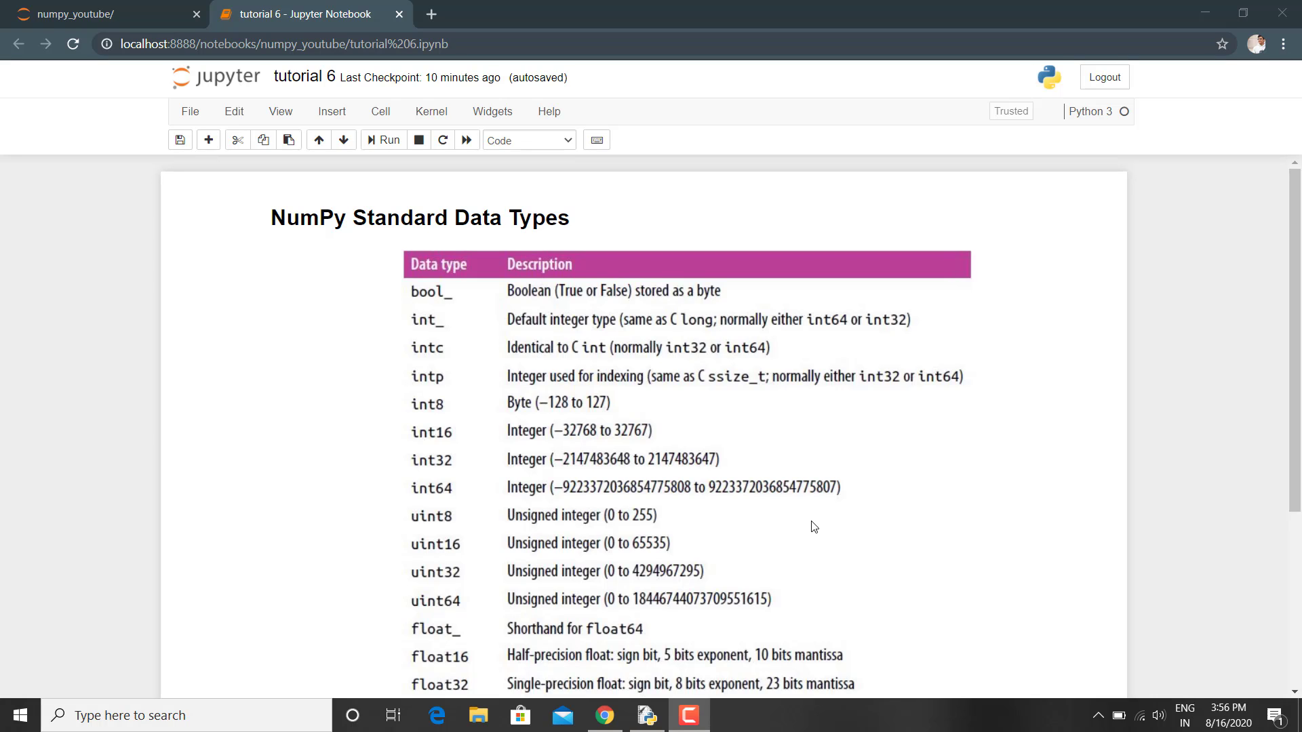
pyautogui.scroll(-3)
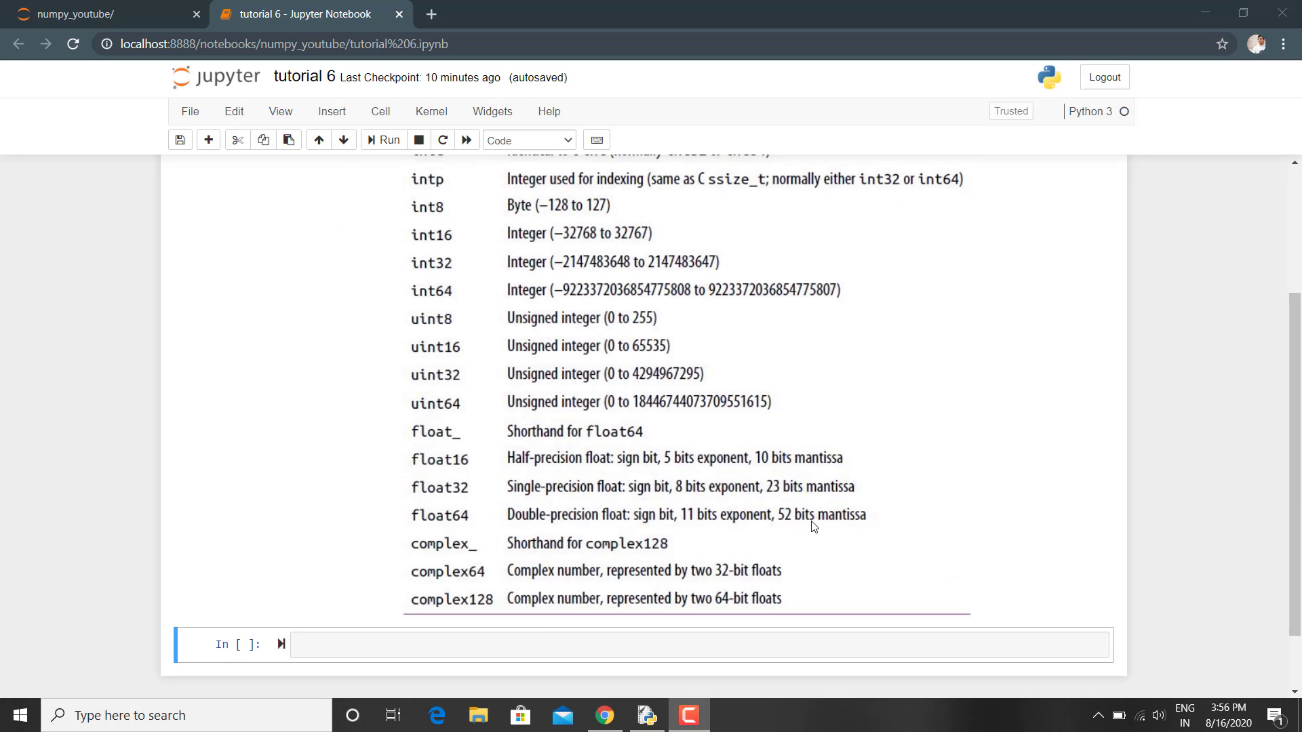
pyautogui.moveTo(618, 354)
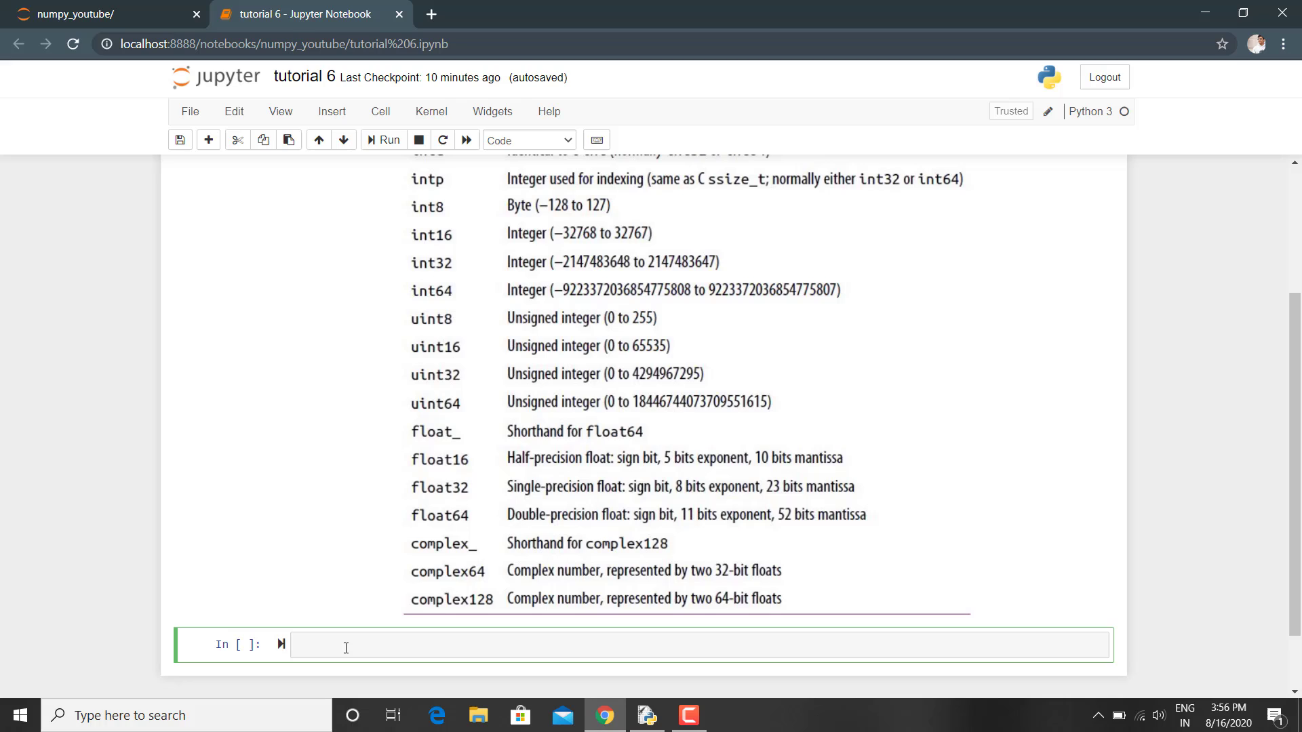
# Run a cell containing 'import numpy as np'
pyautogui.write('import nu')
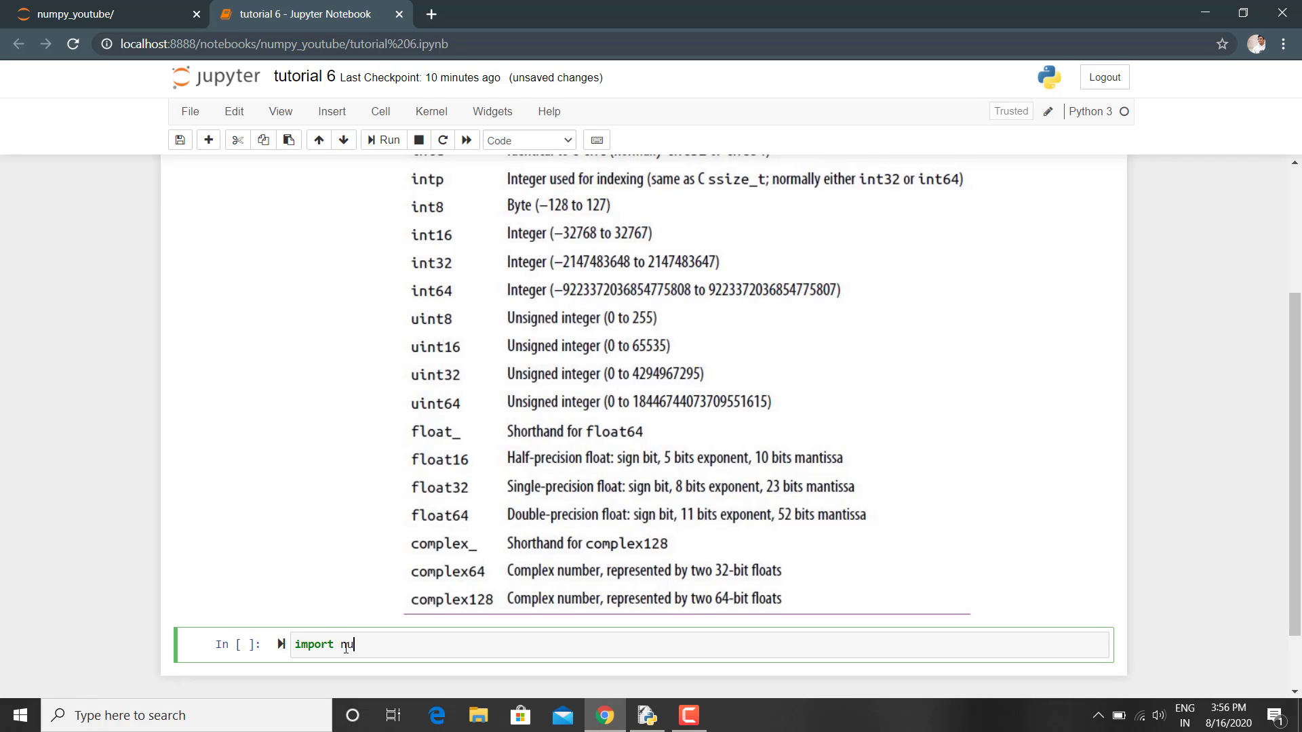
pyautogui.write('mpy as')
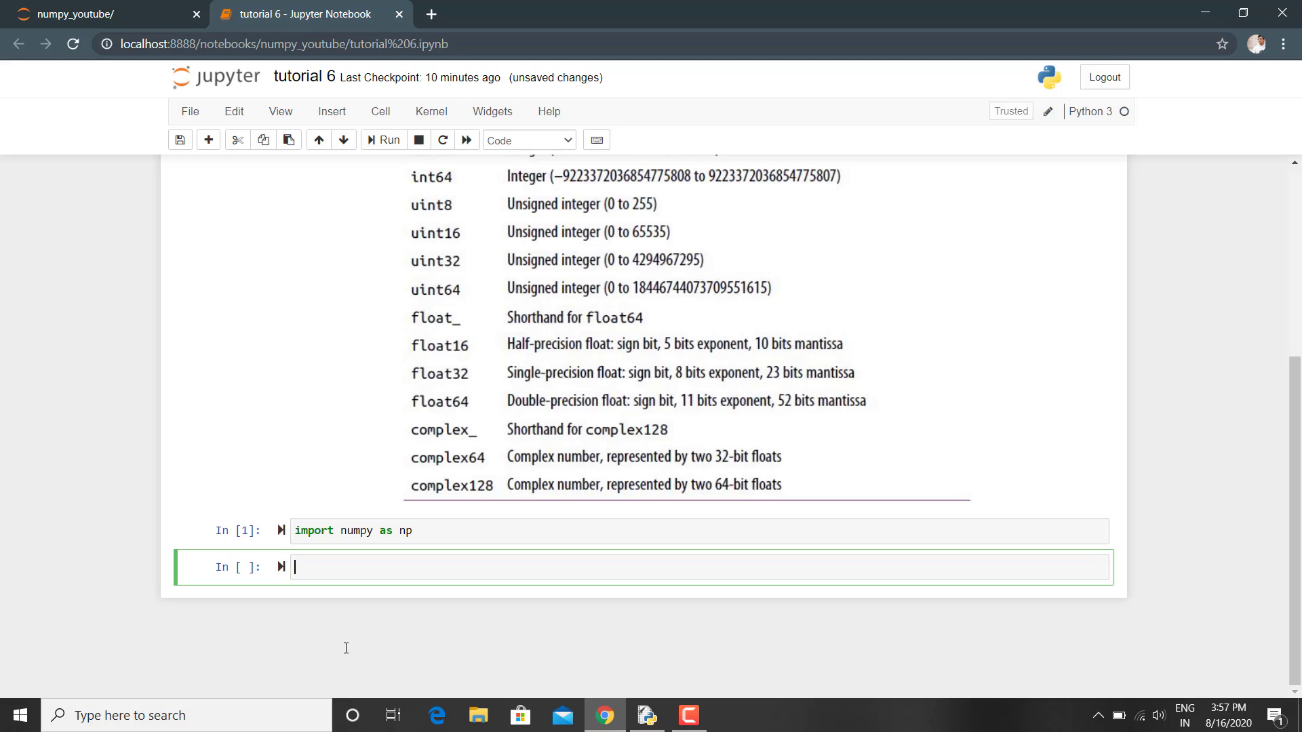
# Run np.zeros(10,'int16') to get ten zeros with dtype int16, then move to the next cell
pyautogui.write('np.')
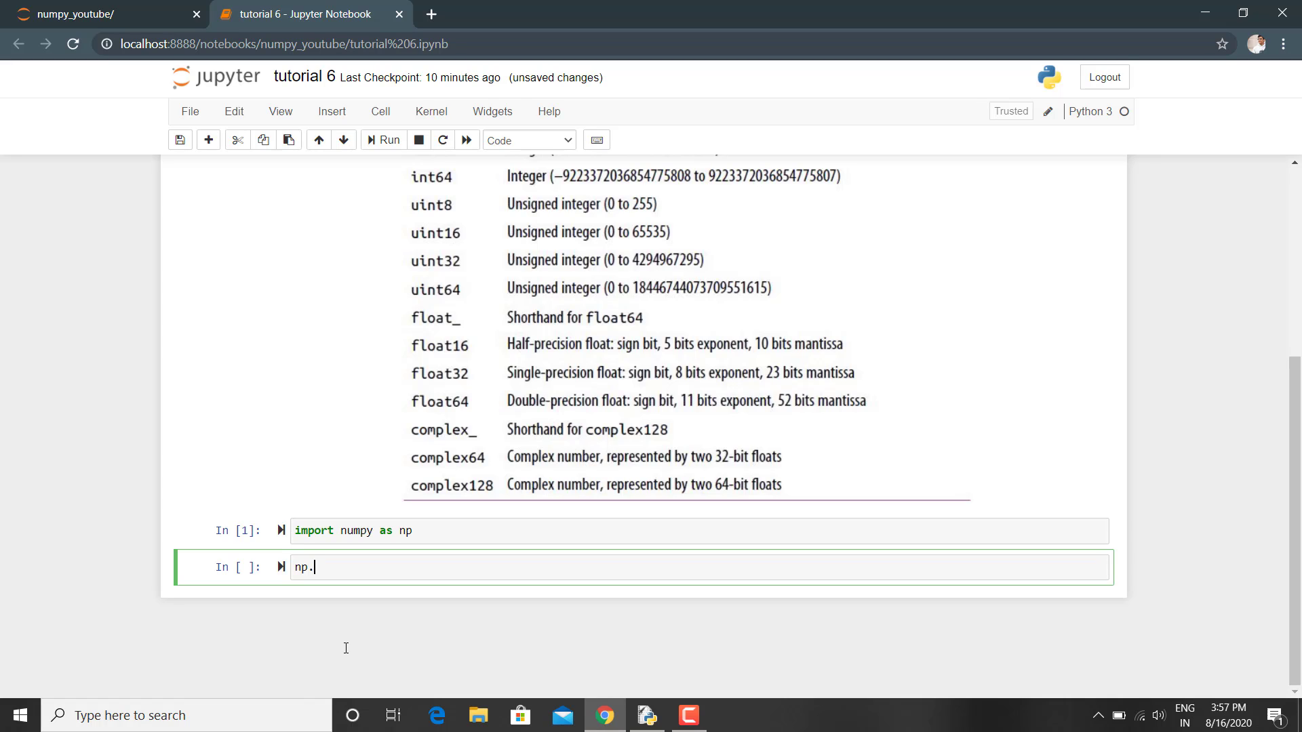
pyautogui.write('zeros')
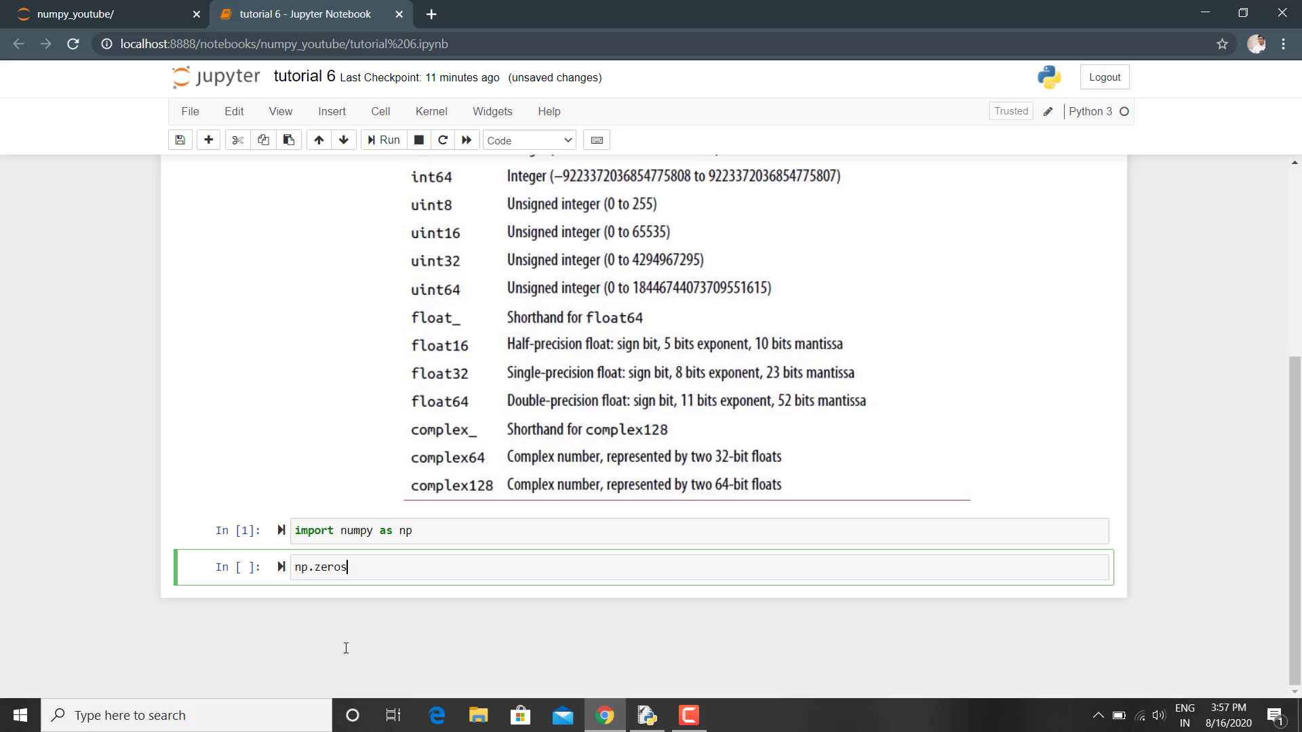
pyautogui.write('(10)')
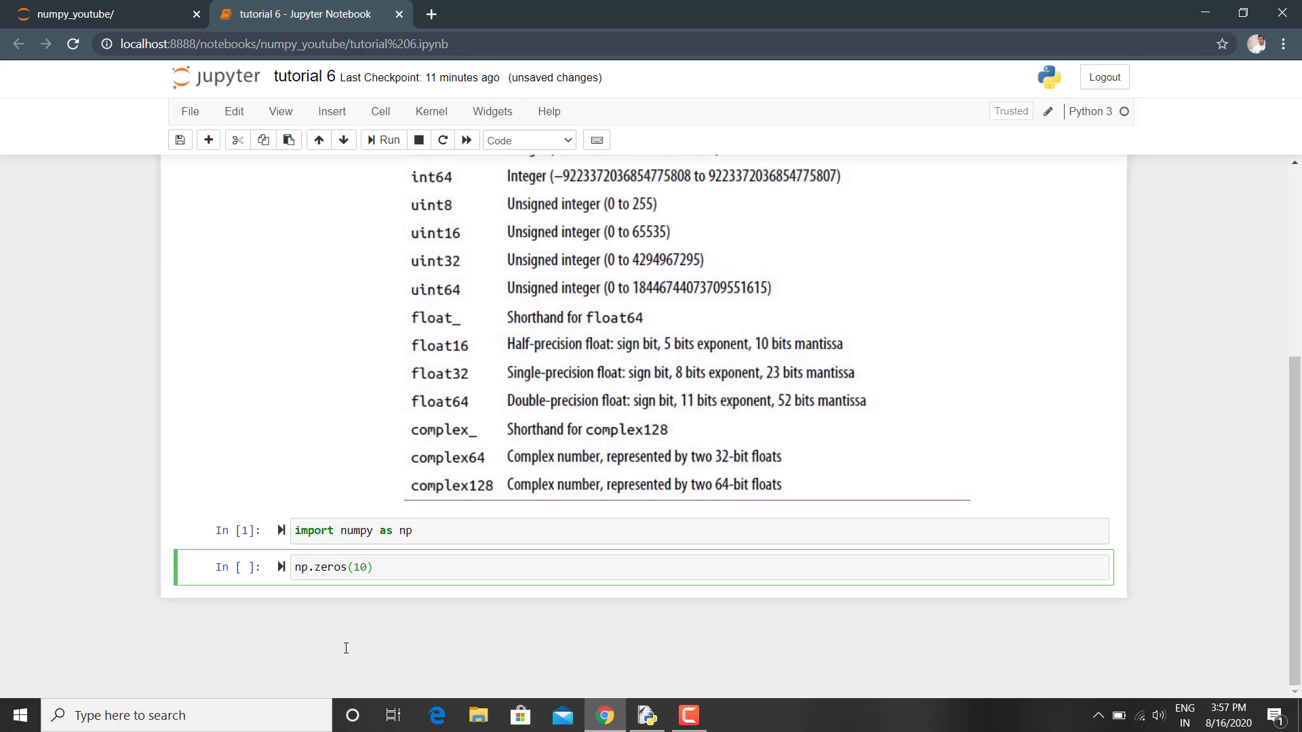
pyautogui.write(",''")
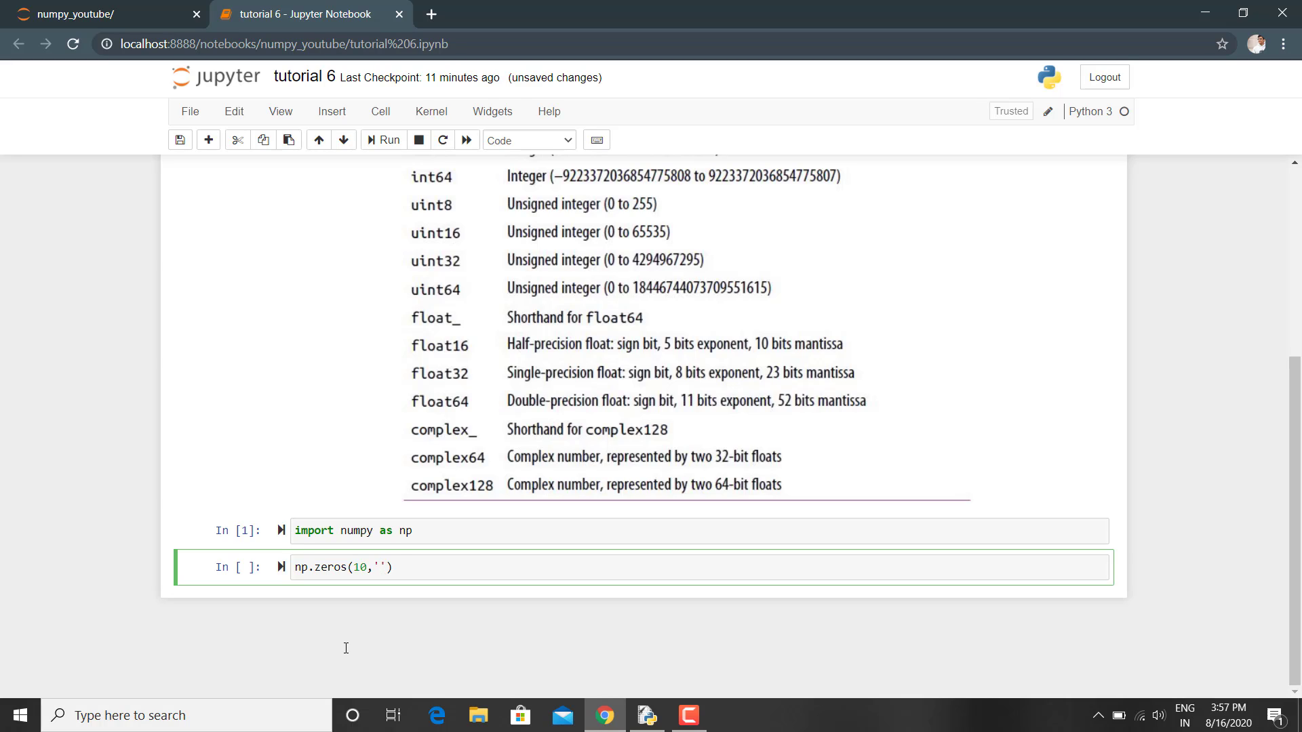
pyautogui.write('int16')
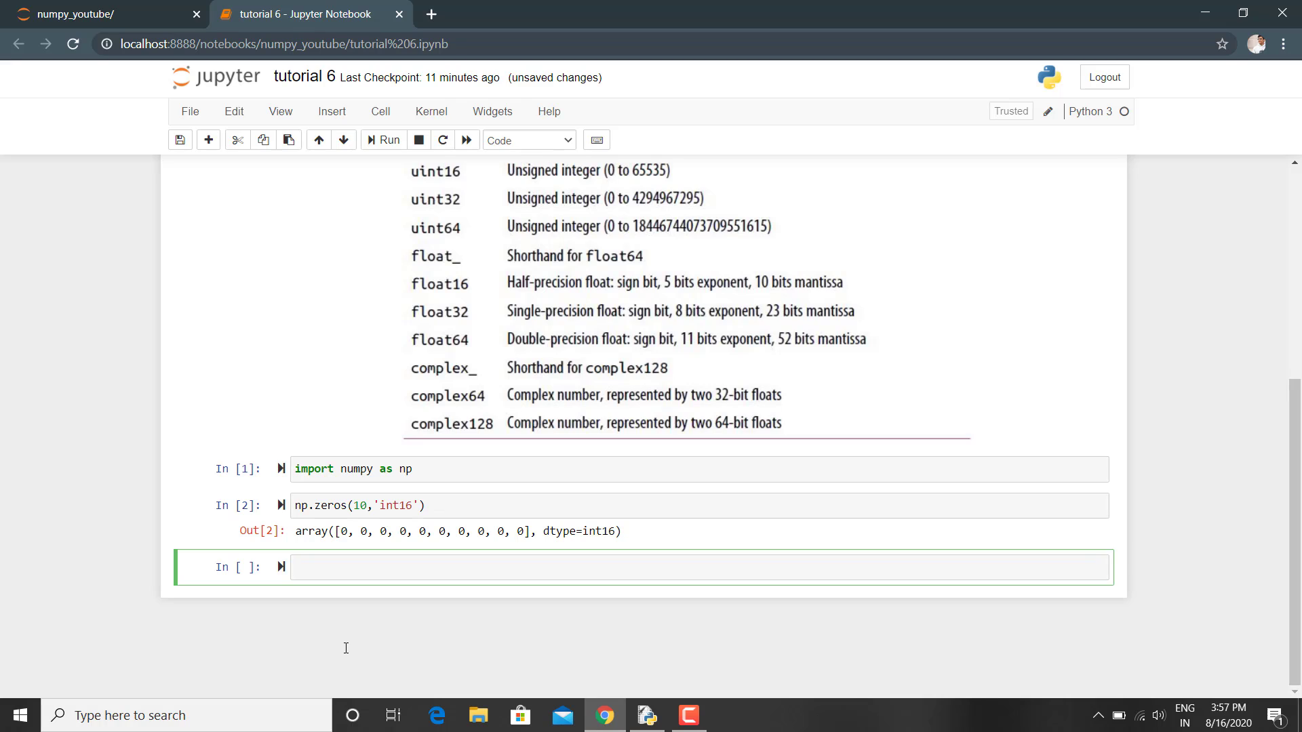
pyautogui.click(582, 567)
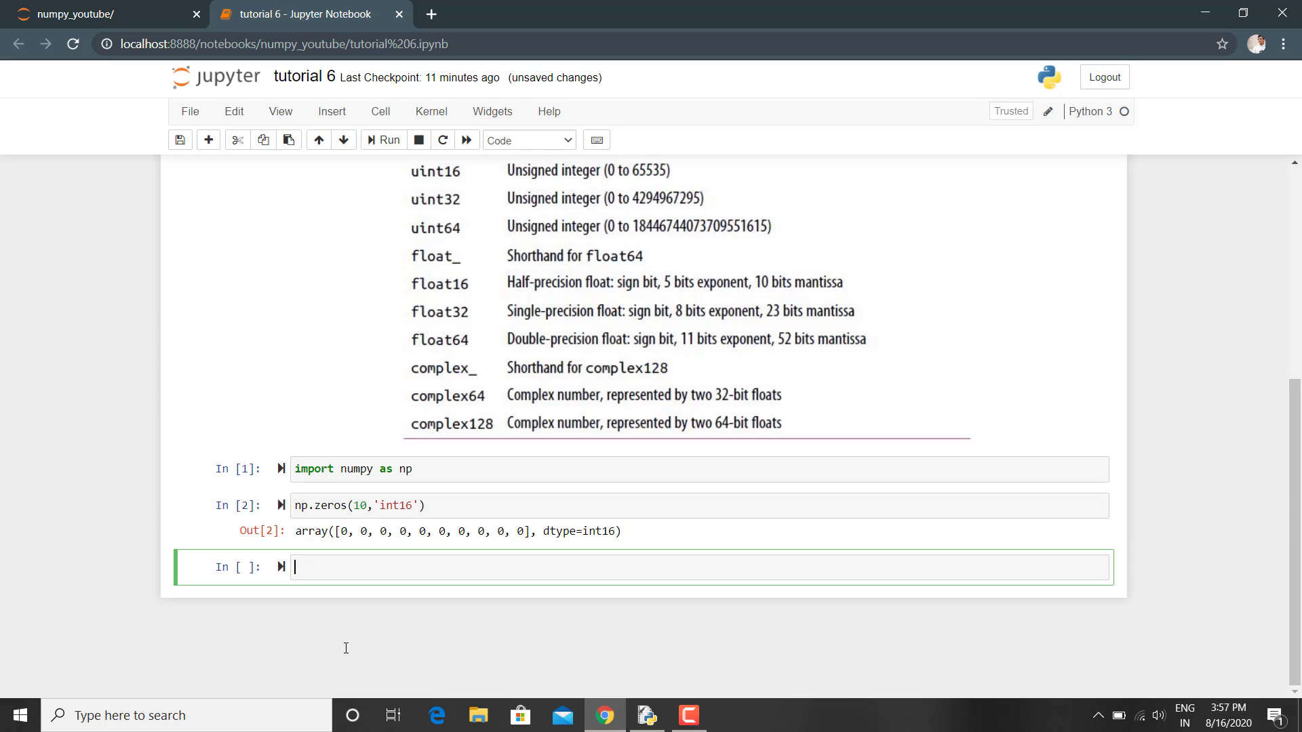
# Run np.zeros(10,np.int16), confirming the same int16 zero array, and return to the table
pyautogui.write('np.')
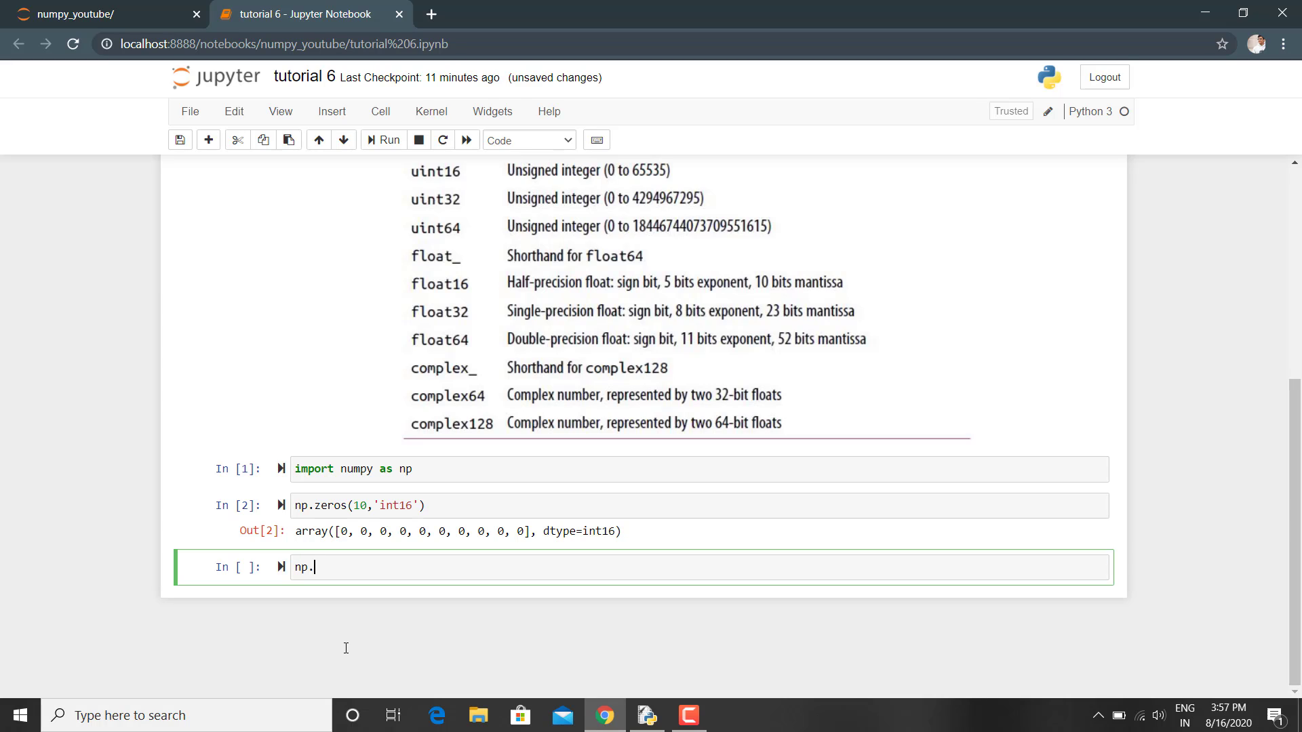
pyautogui.write('zeros()')
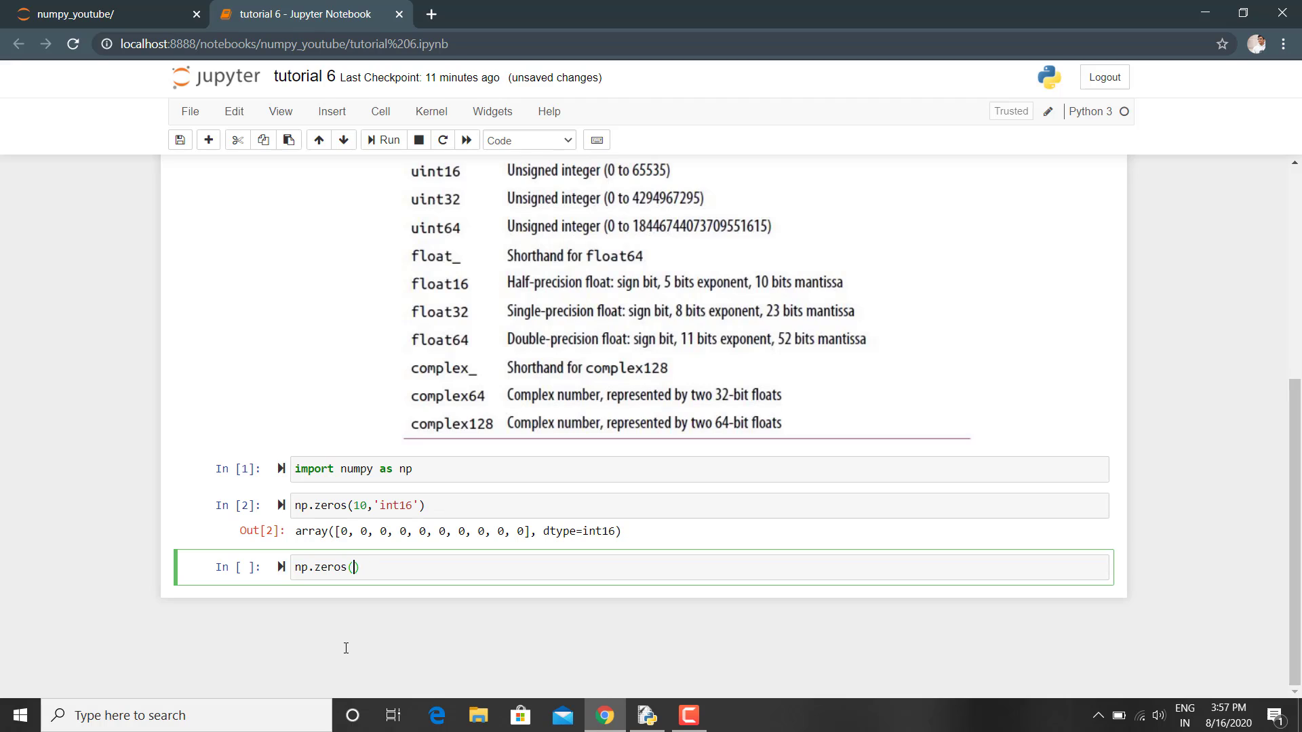
pyautogui.write('1')
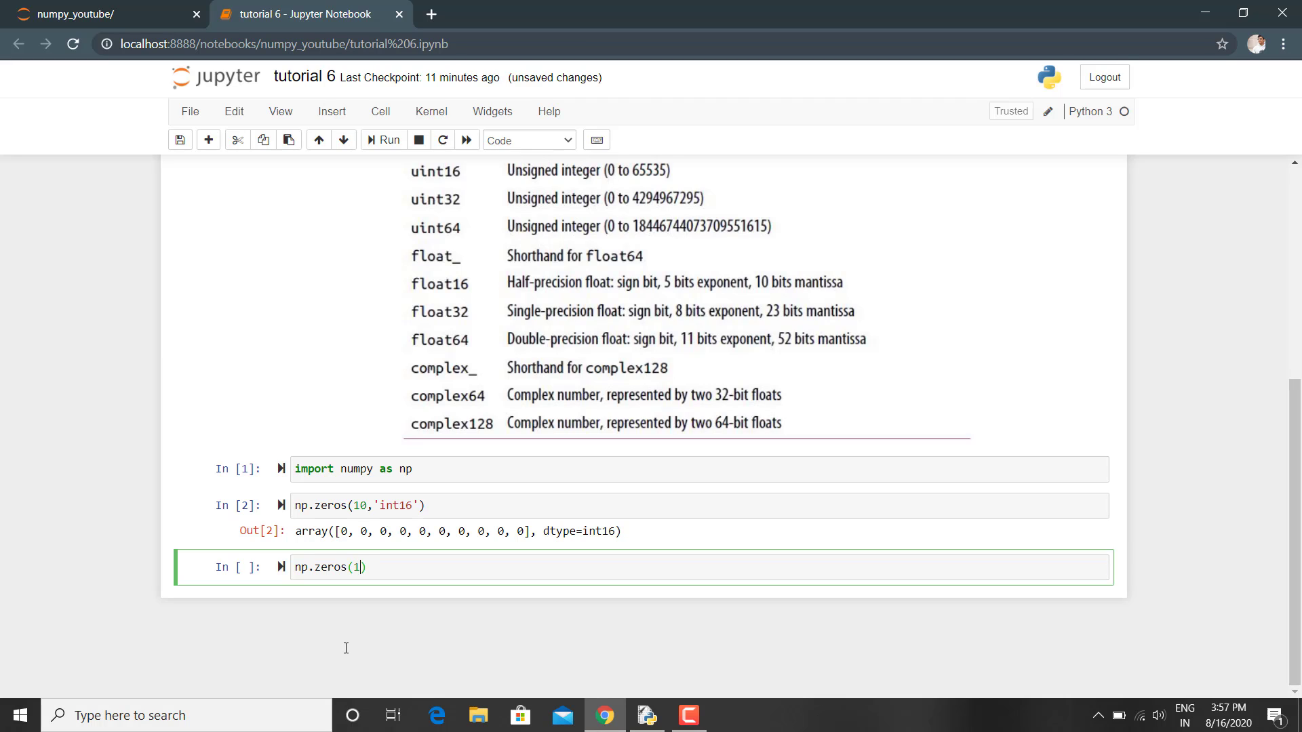
pyautogui.write('0,n')
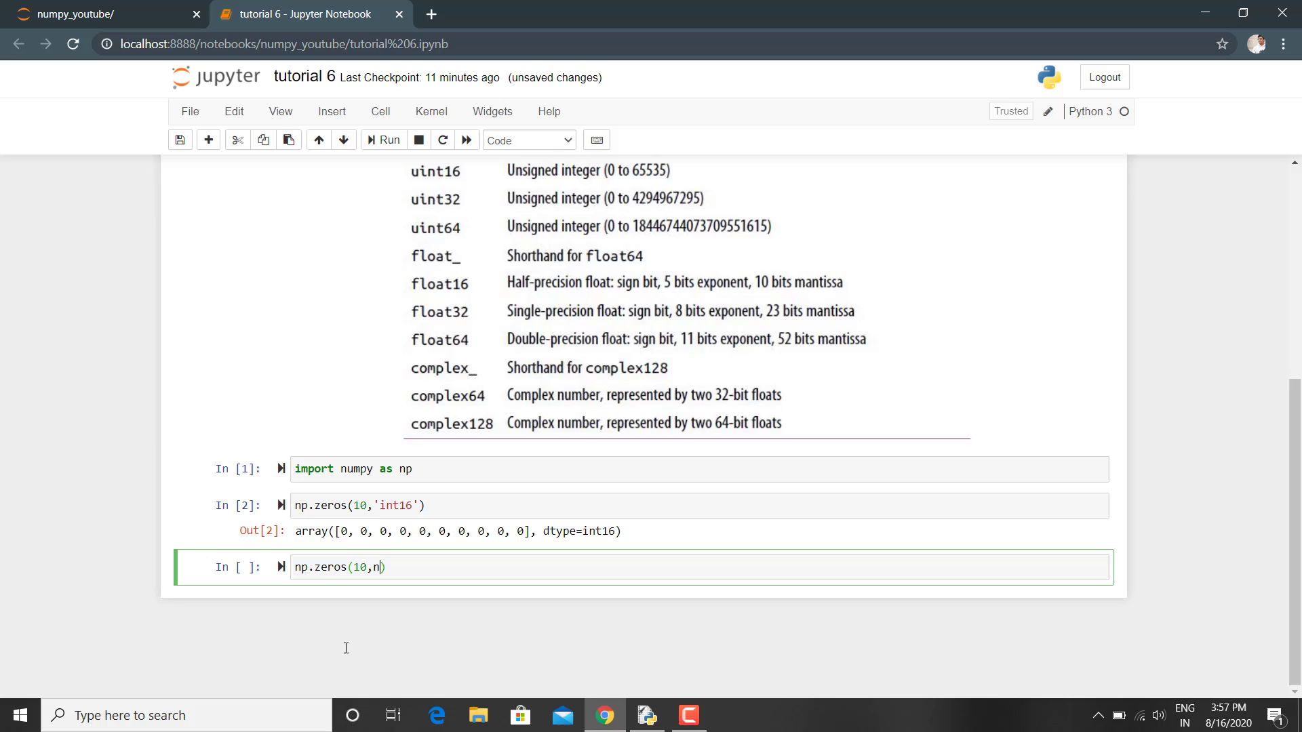
pyautogui.write('.int')
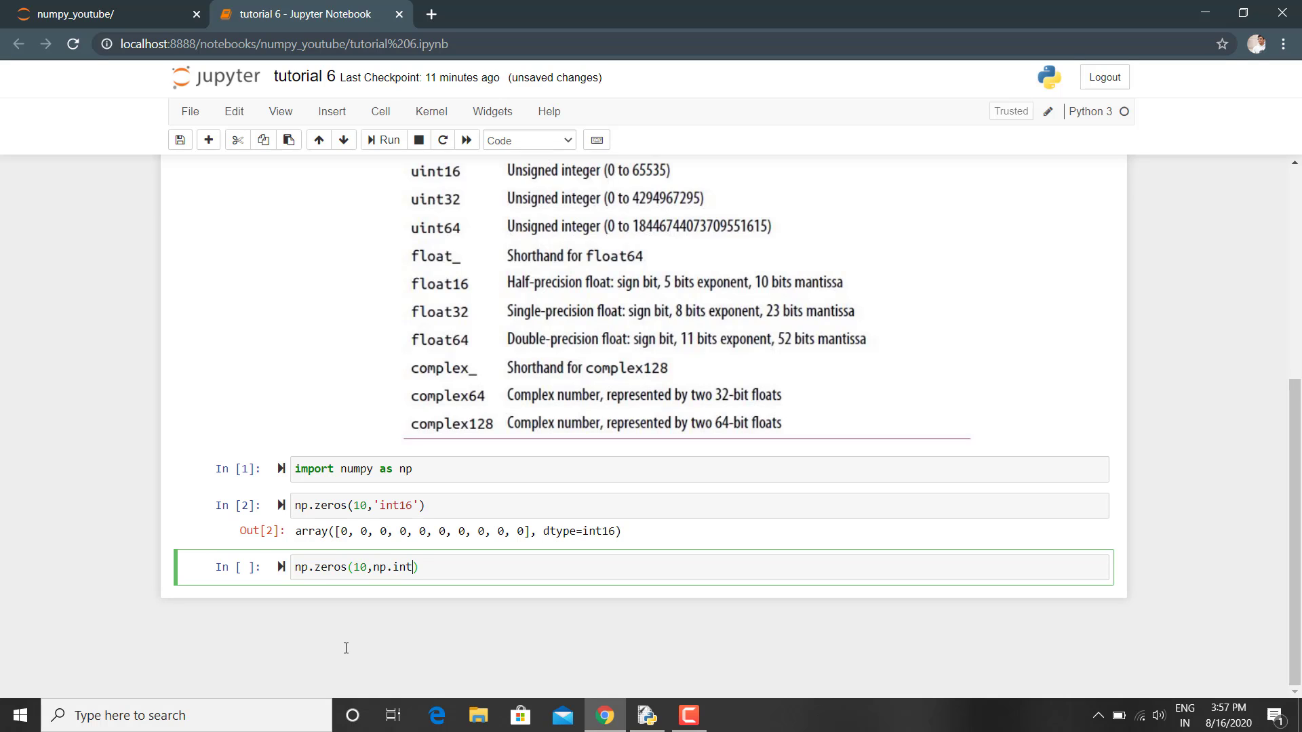
pyautogui.click(382, 139)
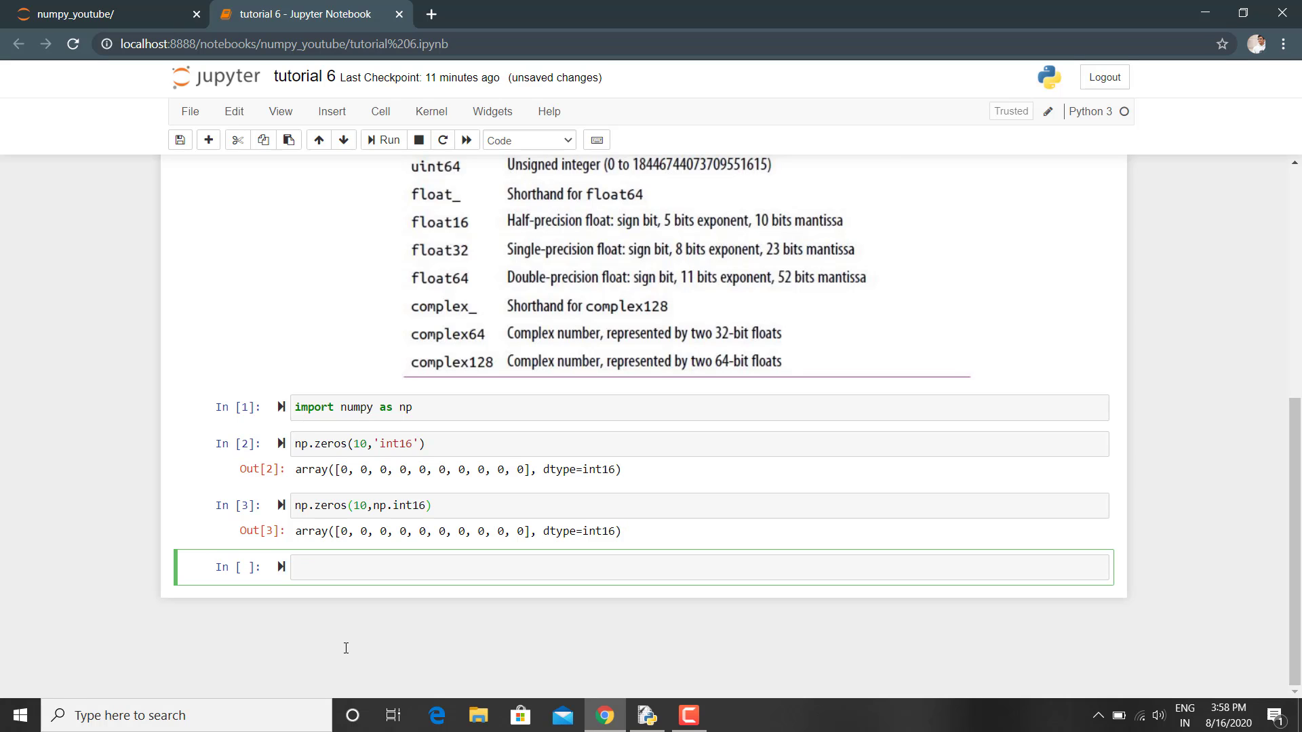
pyautogui.scroll(3)
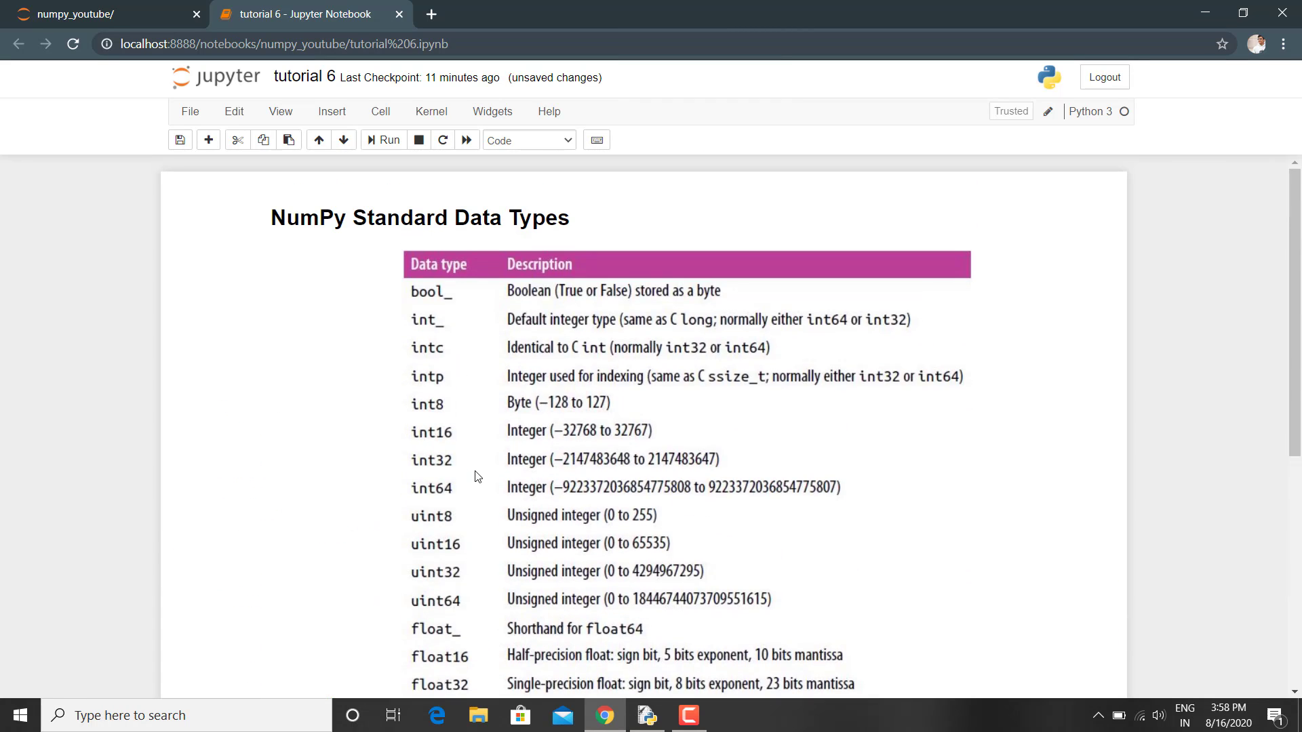